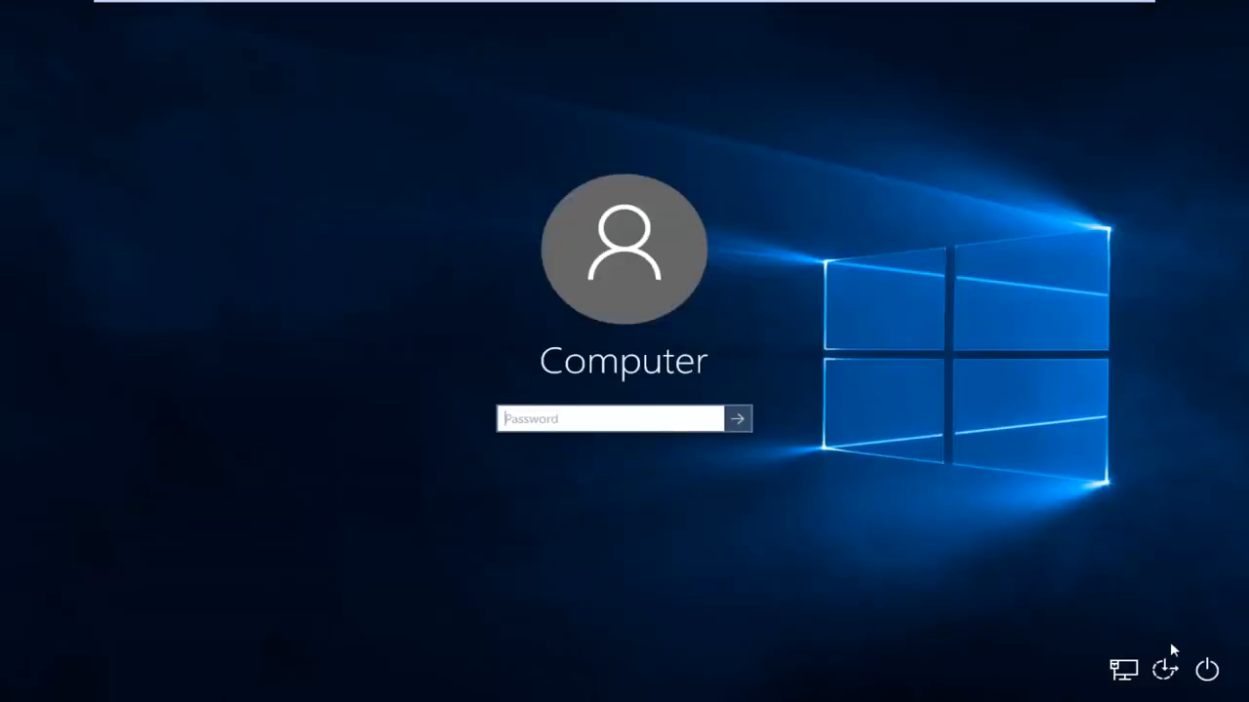
pyautogui.moveTo(1206, 671)
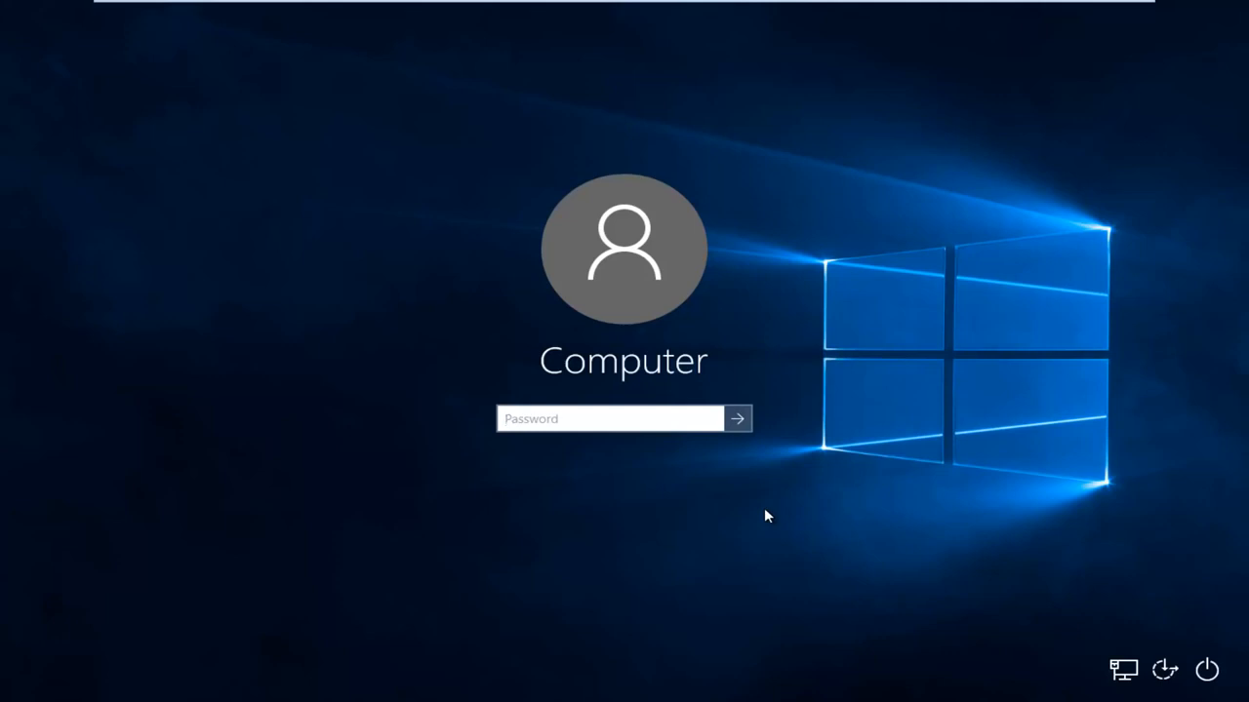
pyautogui.moveTo(1203, 667)
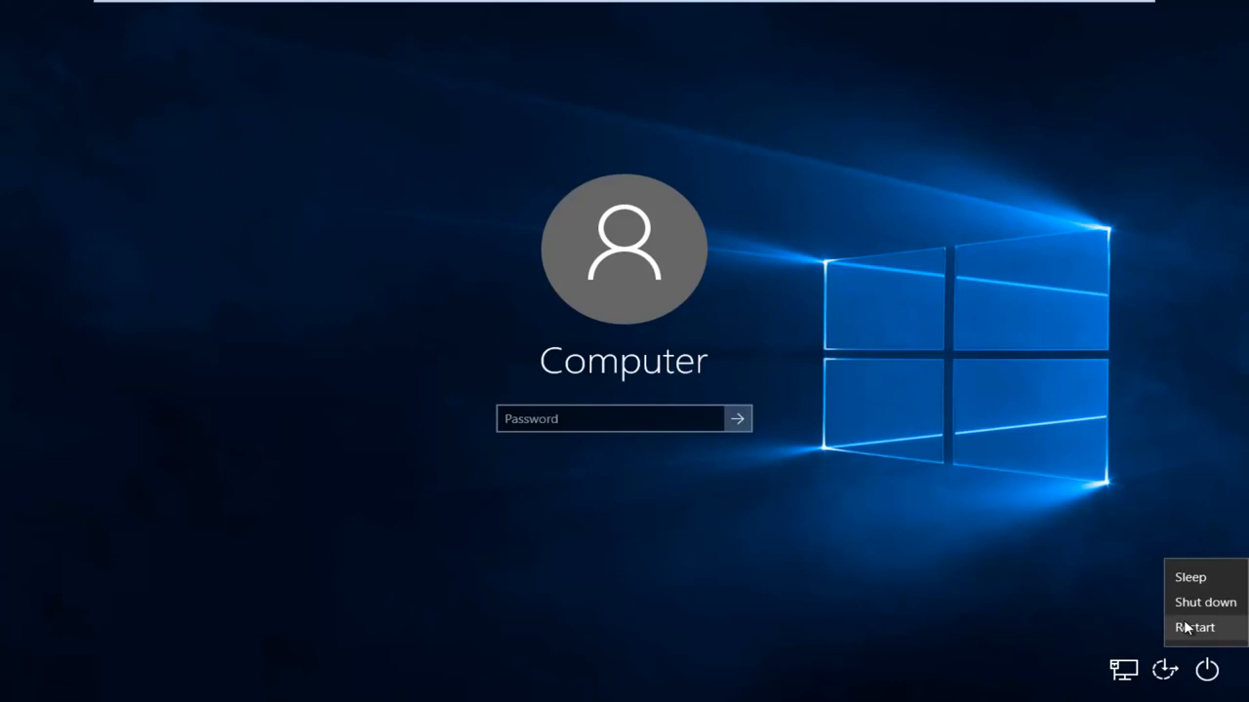
pyautogui.moveTo(1184, 630)
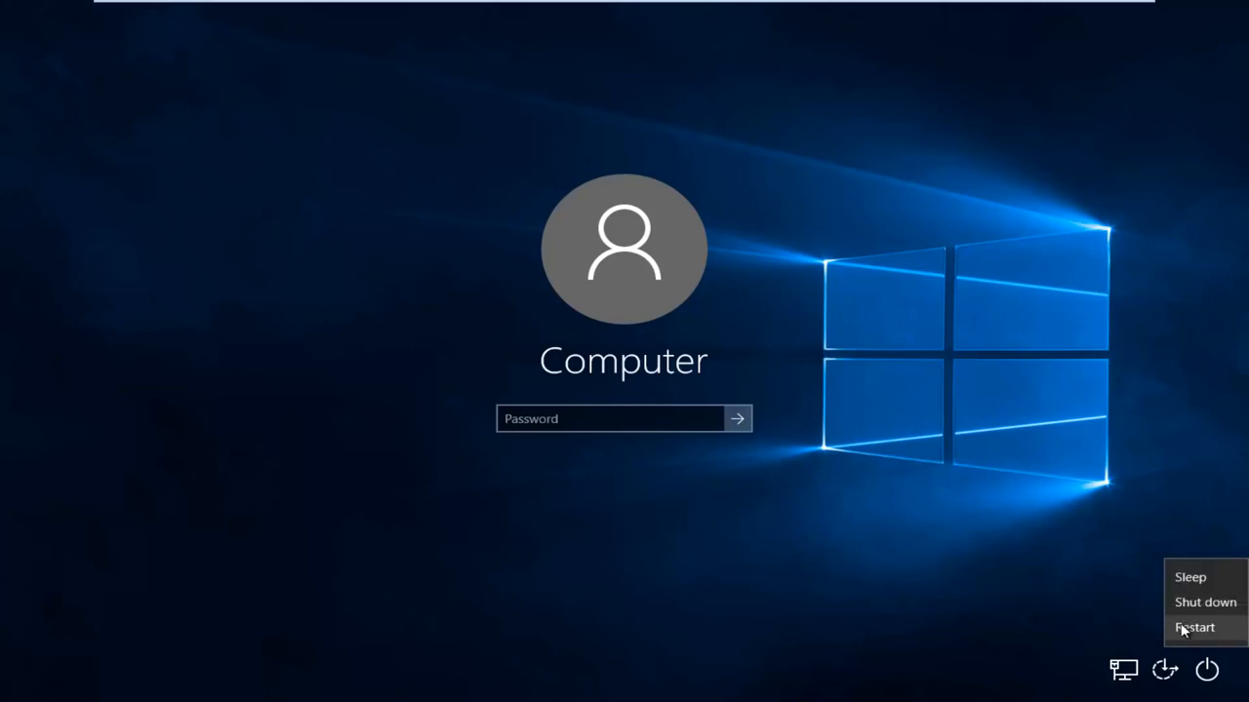
pyautogui.moveTo(1206, 632)
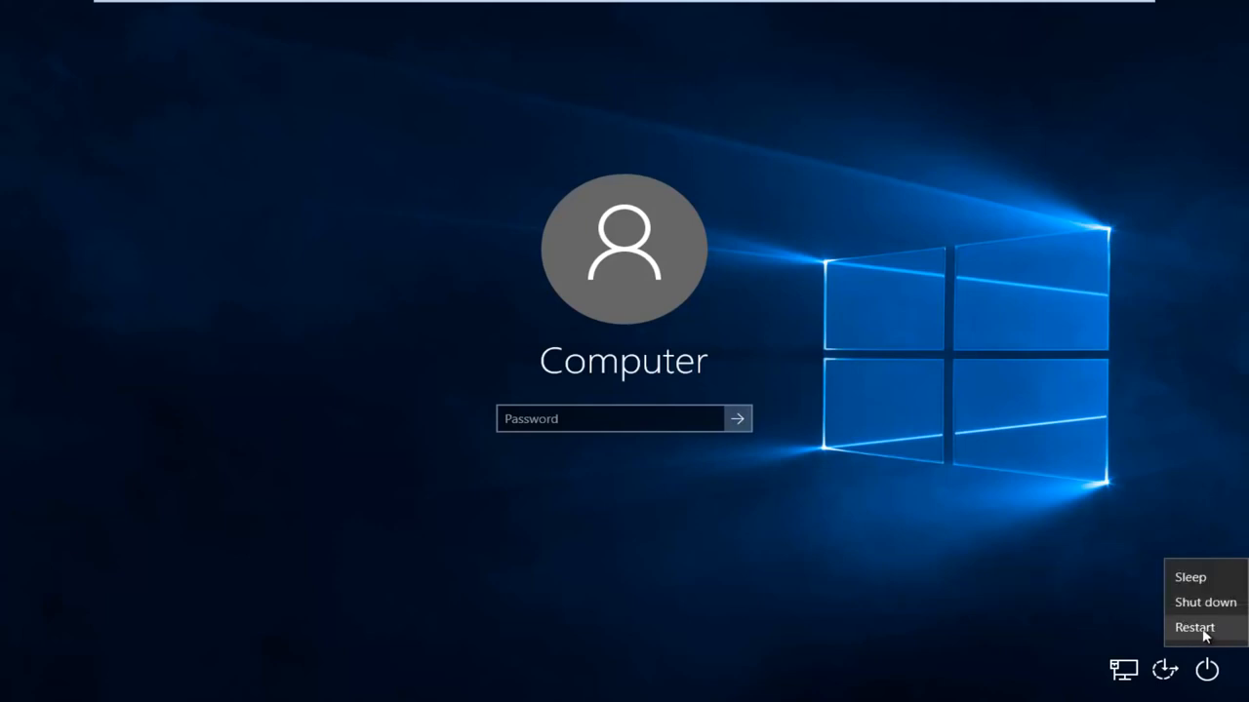
# Restart the computer from the Windows 10 login screen's power menu
pyautogui.click(1194, 628)
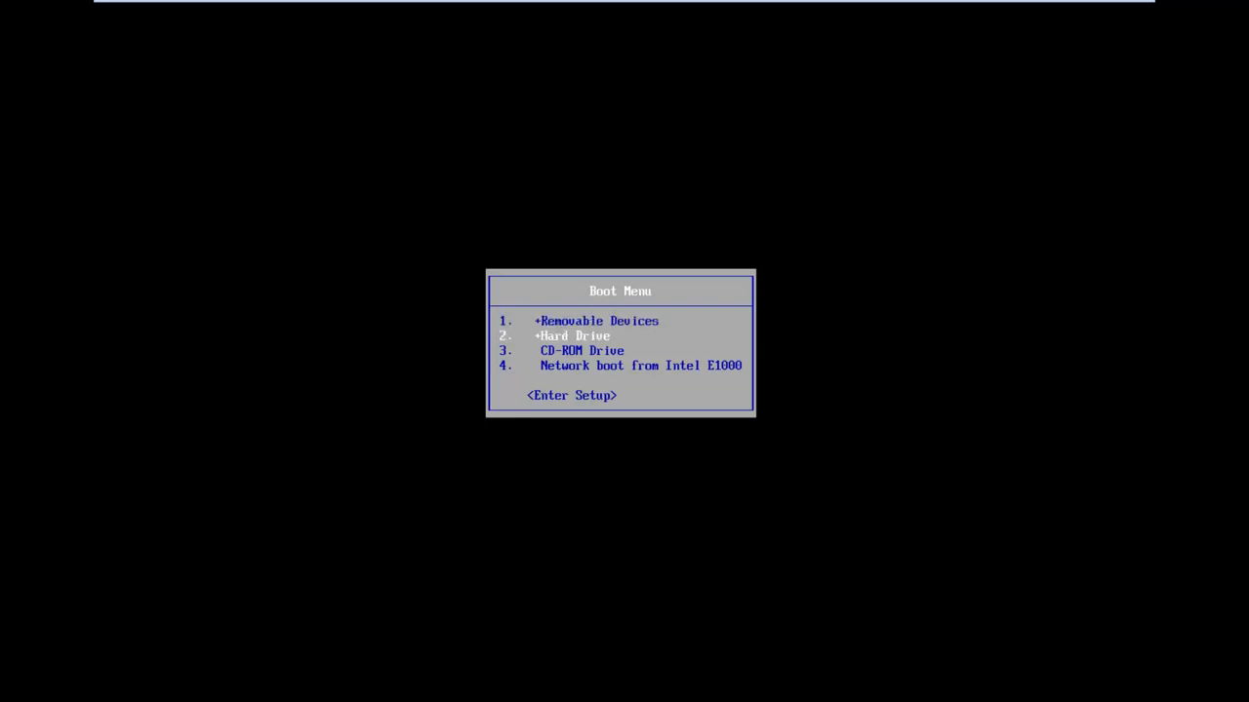
# Choose <Enter Setup> from the Boot Menu to reach the PhoenixBIOS Setup Utility
pyautogui.press('Down')
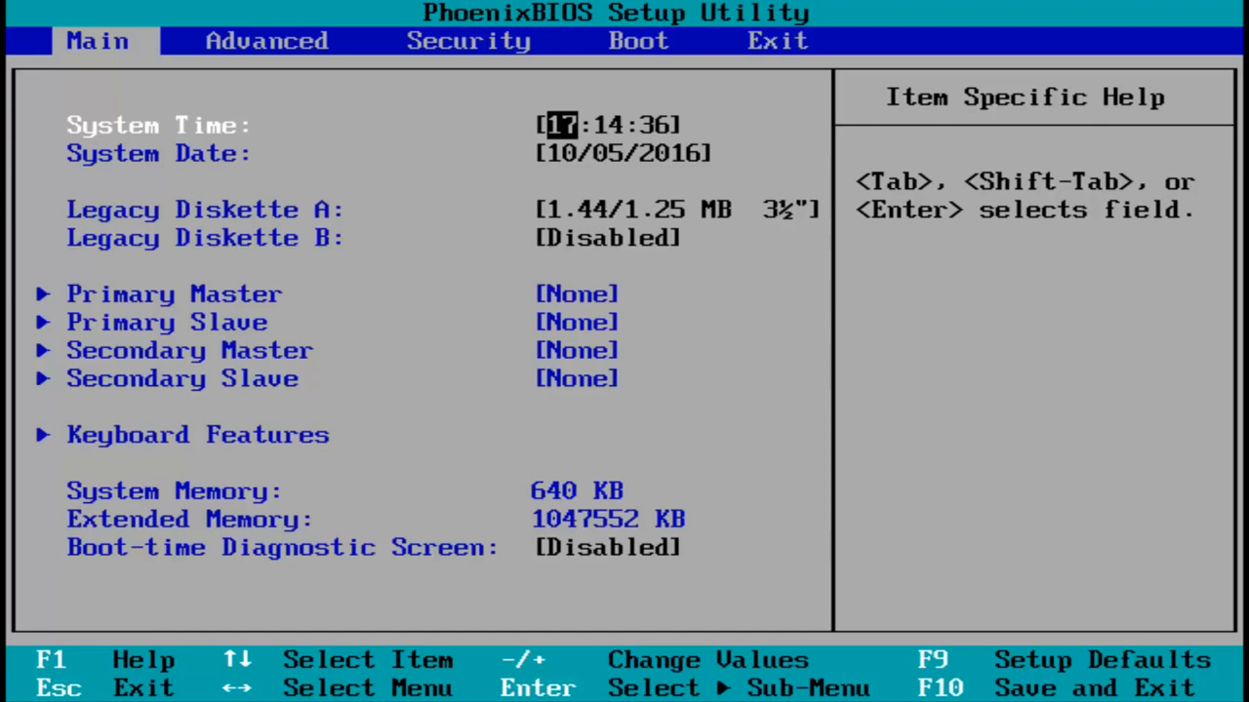
# Move from the Main tab through Advanced toward the Boot device order page
pyautogui.click(268, 39)
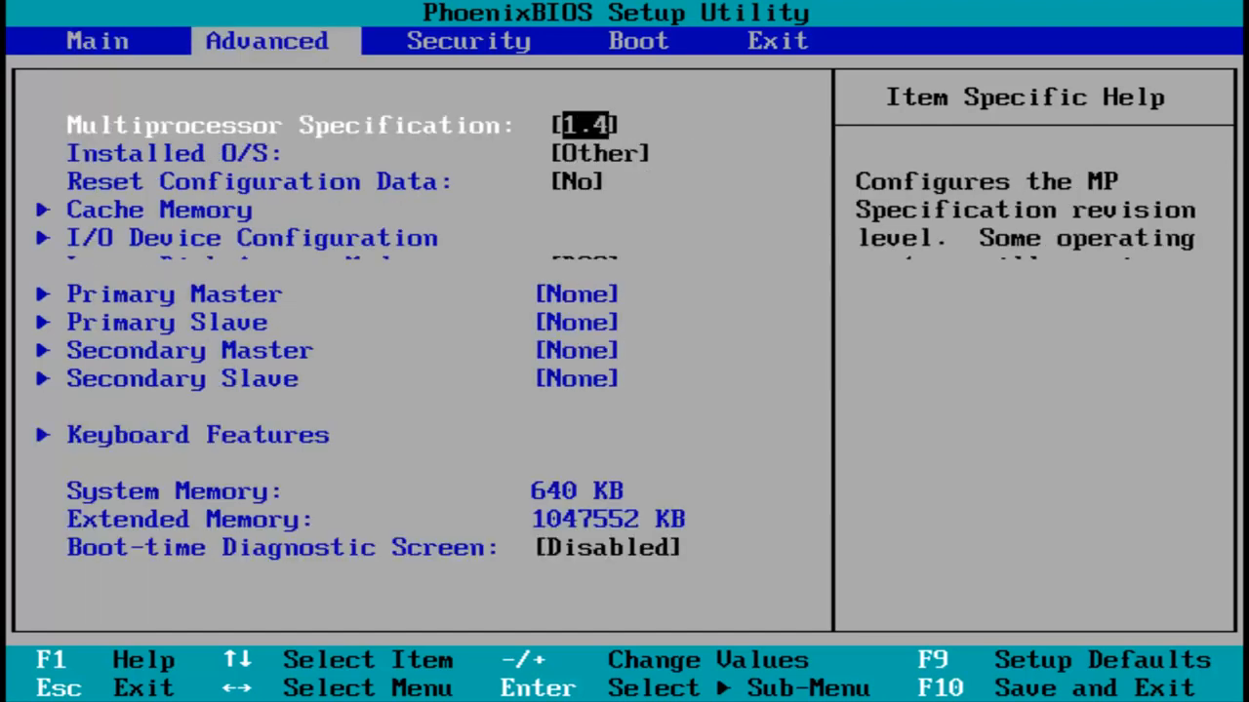
pyautogui.click(636, 39)
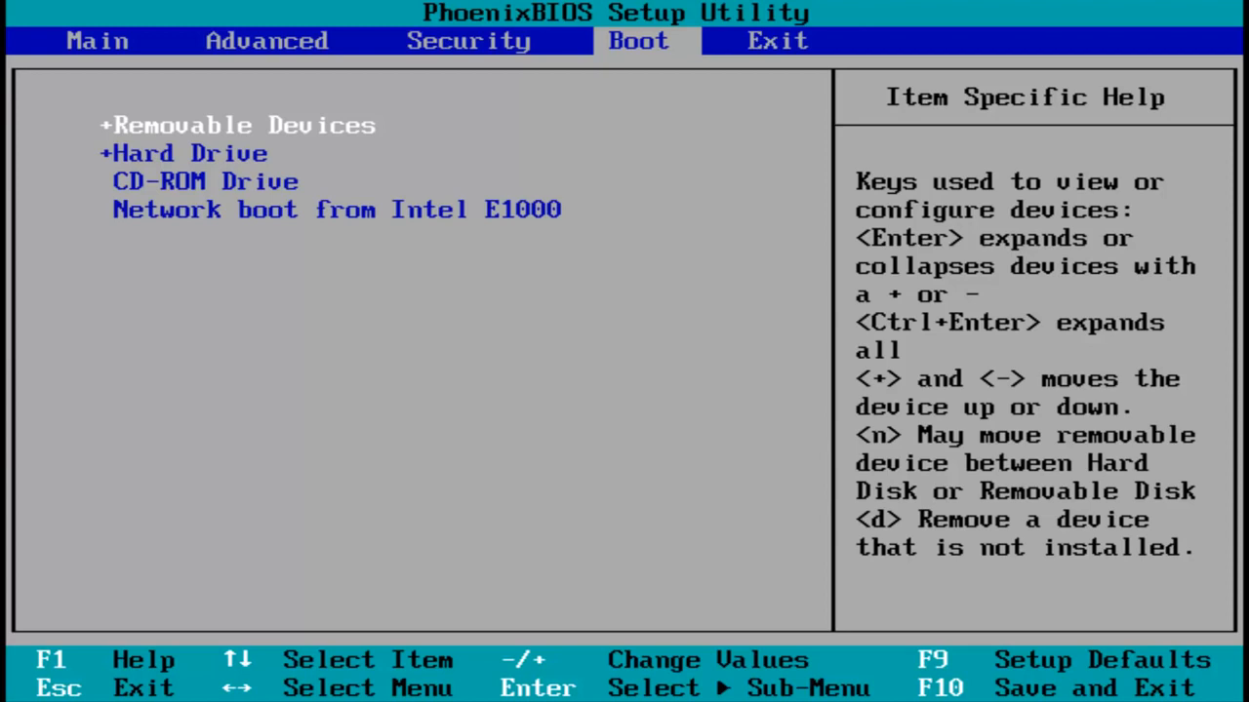
# Raise Hard Drive to first boot priority and save the configuration with F10
pyautogui.press('Down')
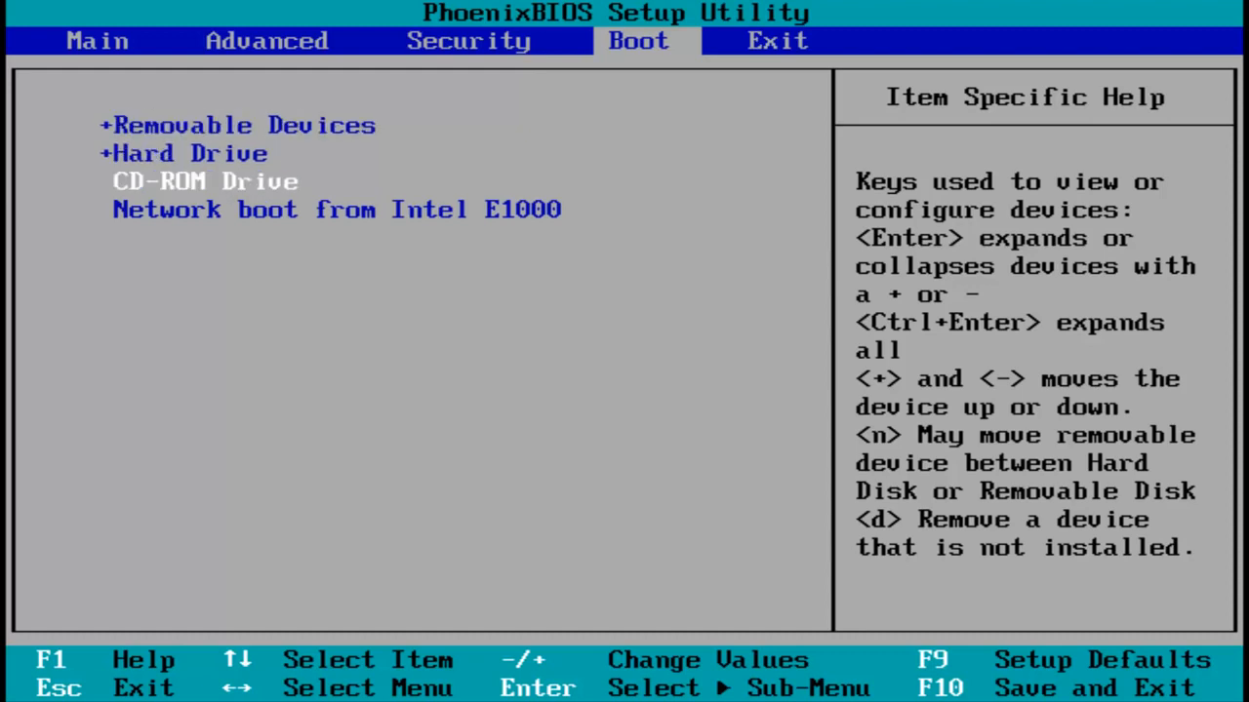
pyautogui.press('Down')
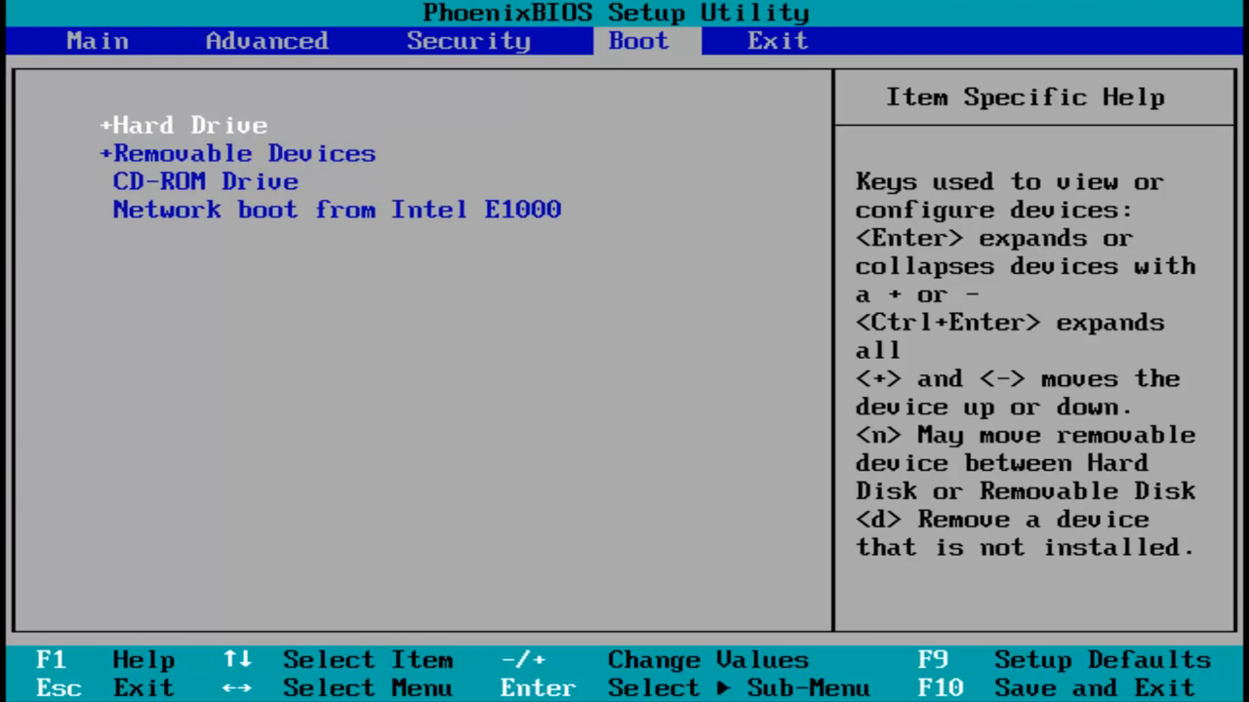
pyautogui.press('F10')
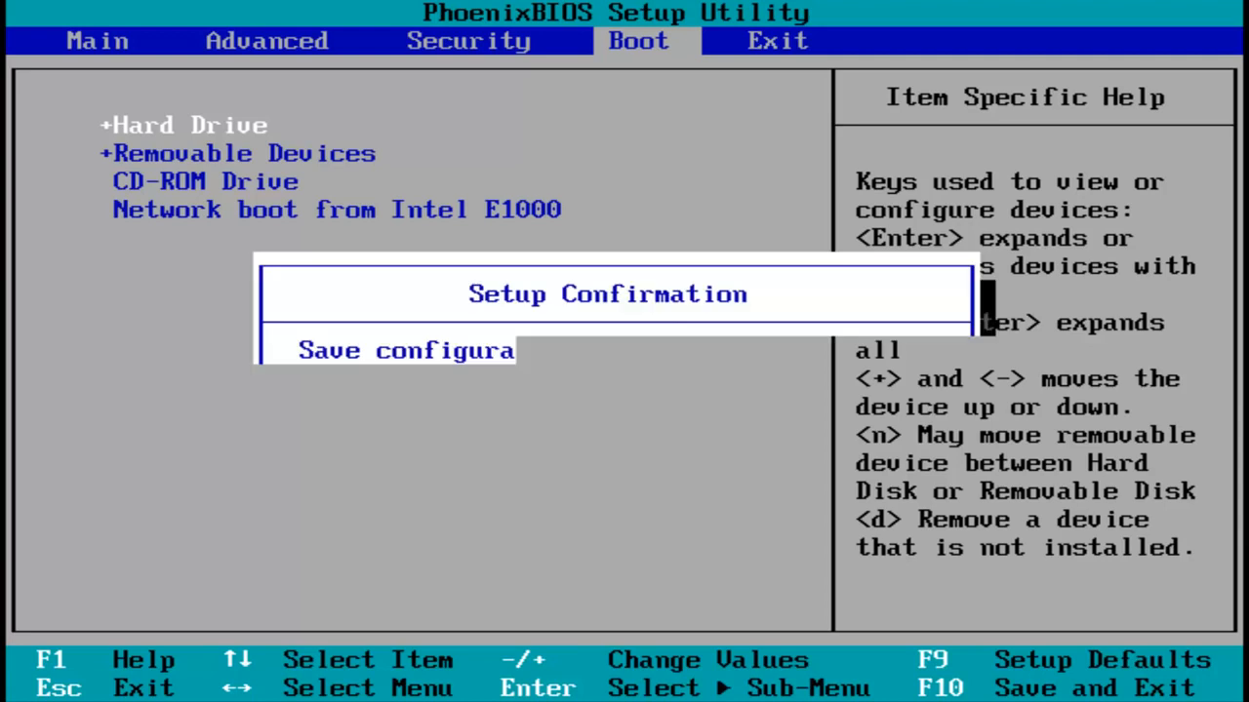